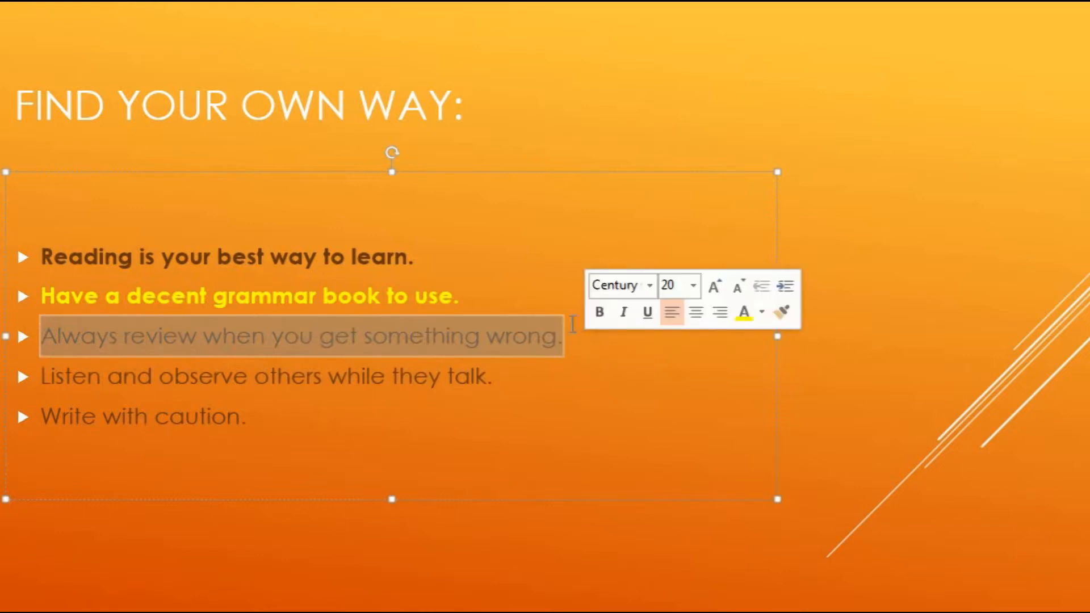
# Step: Make the third bullet, about reviewing mistakes, bold and underlined
pyautogui.click(627, 308)
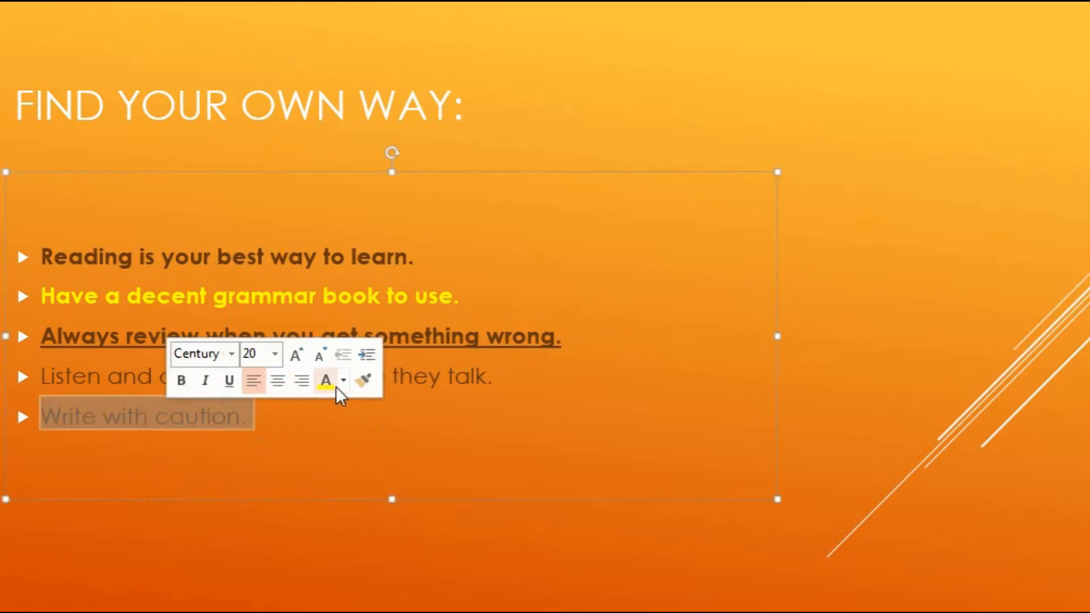
# Step: Make the last bullet, 'Write with caution.', bold and choose red as its font colour
pyautogui.click(343, 380)
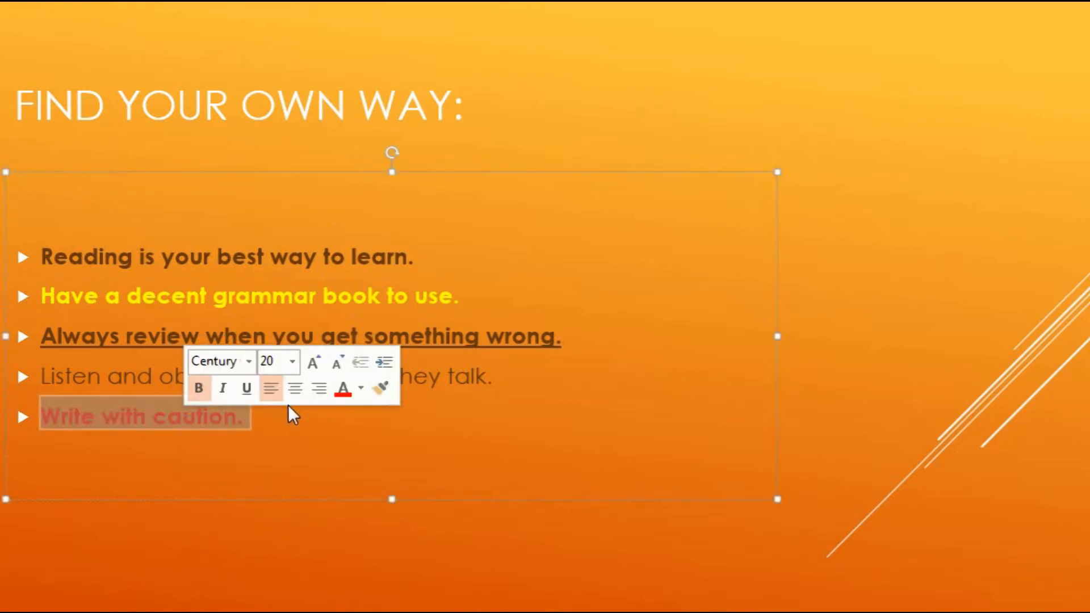
pyautogui.click(356, 388)
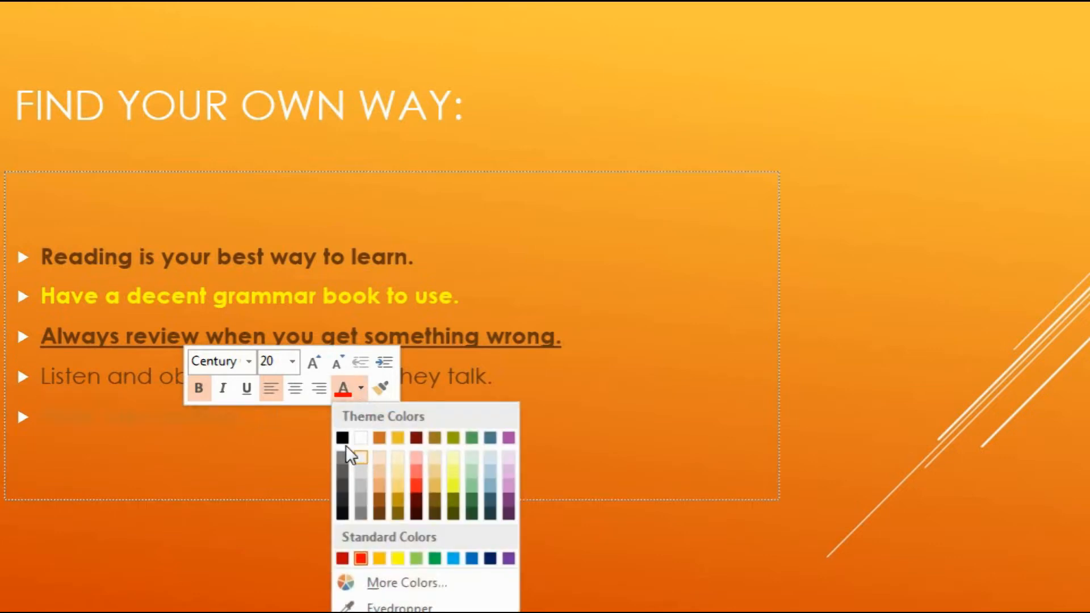